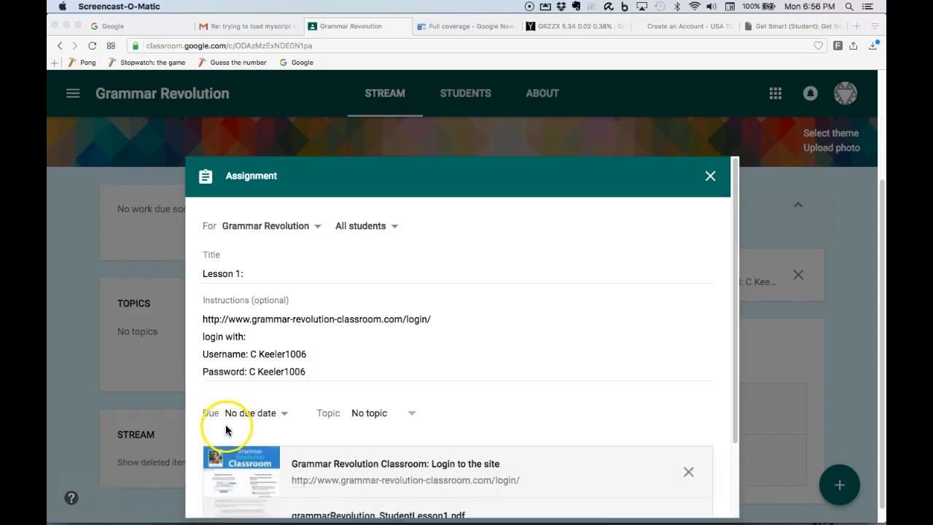
pyautogui.moveTo(268, 317)
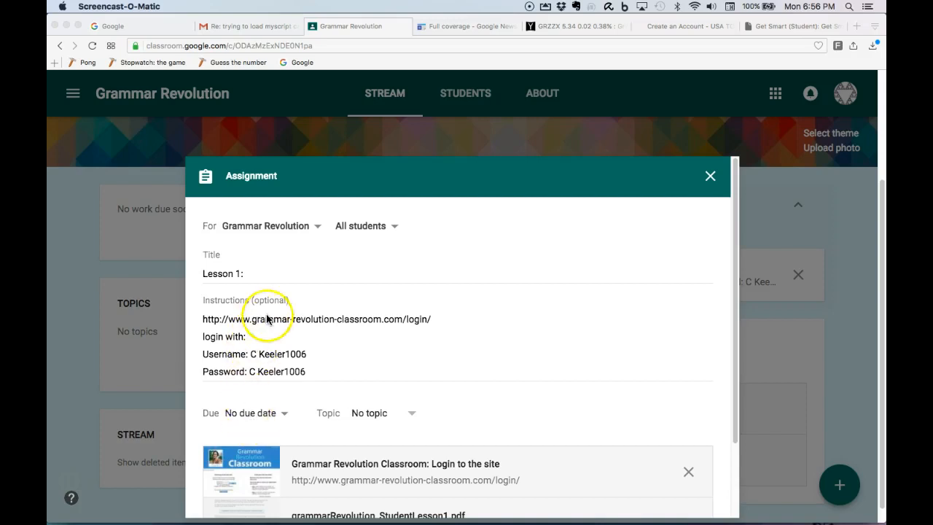
pyautogui.moveTo(312, 248)
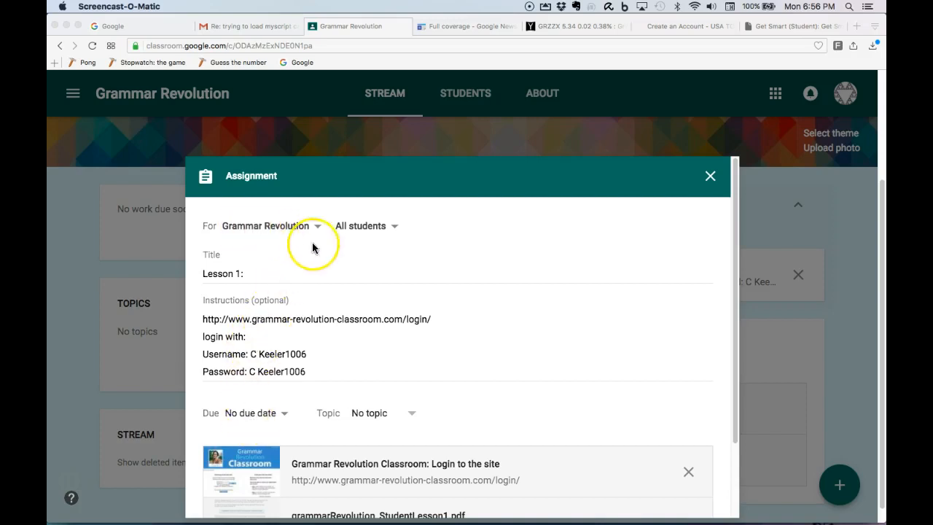
# - Scroll the Lesson 1 assignment down to its instructions and attachments
pyautogui.scroll(-3)
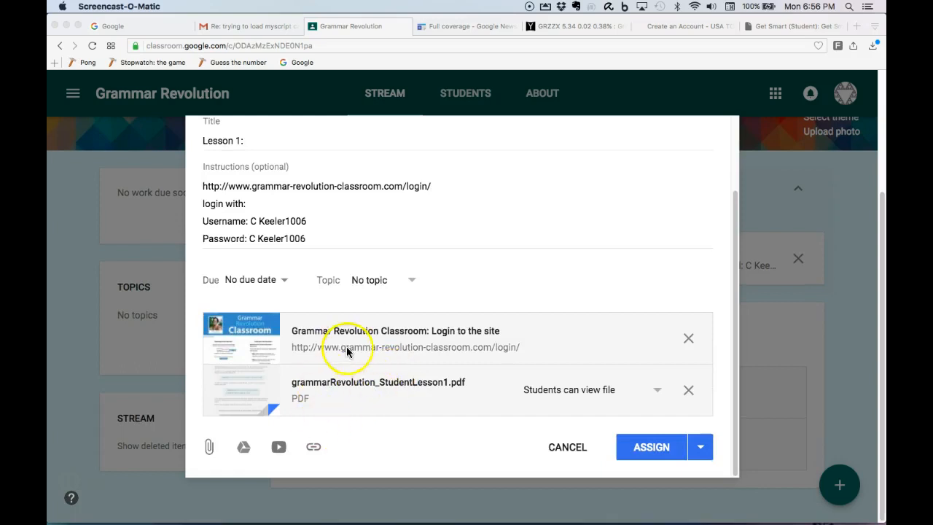
pyautogui.moveTo(411, 344)
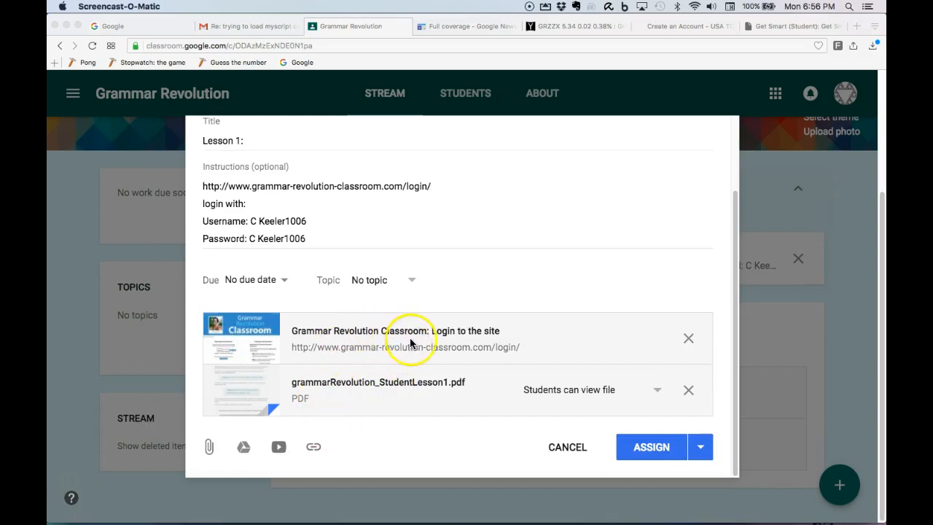
pyautogui.moveTo(314, 241)
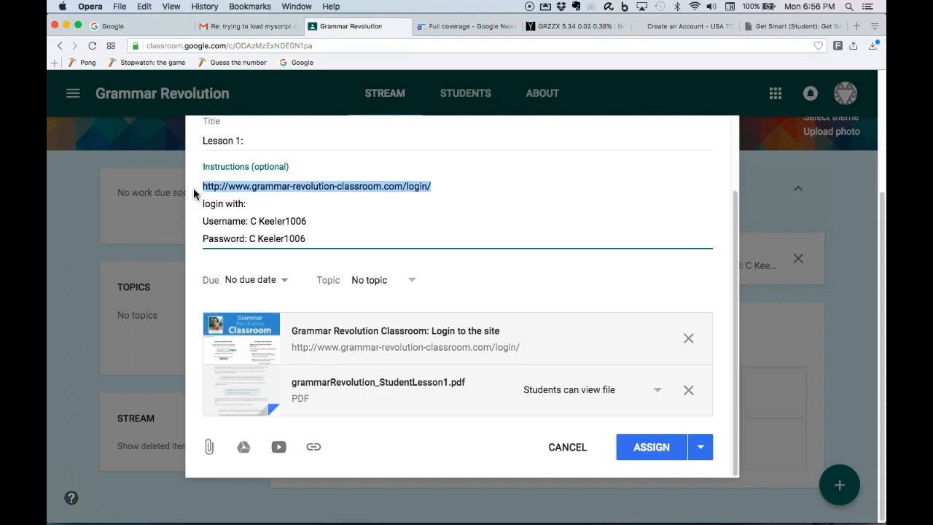
pyautogui.moveTo(590, 164)
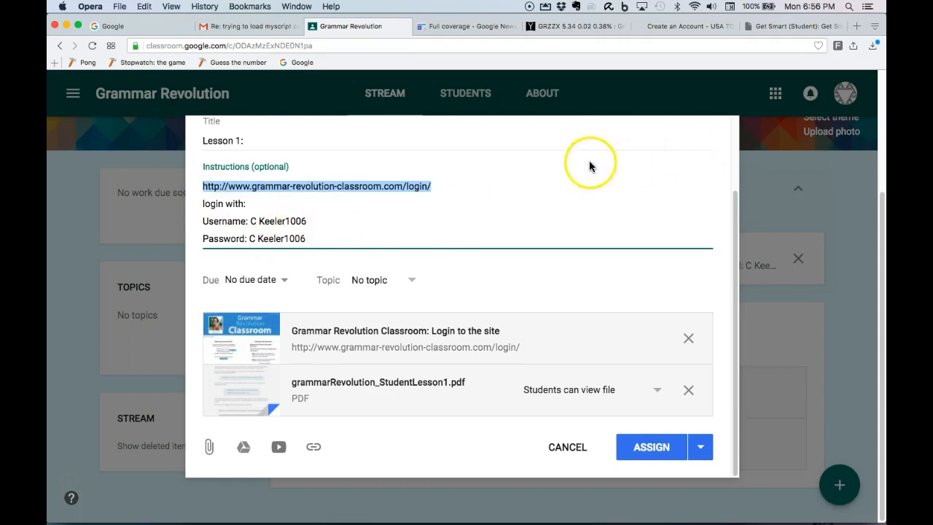
pyautogui.moveTo(858, 30)
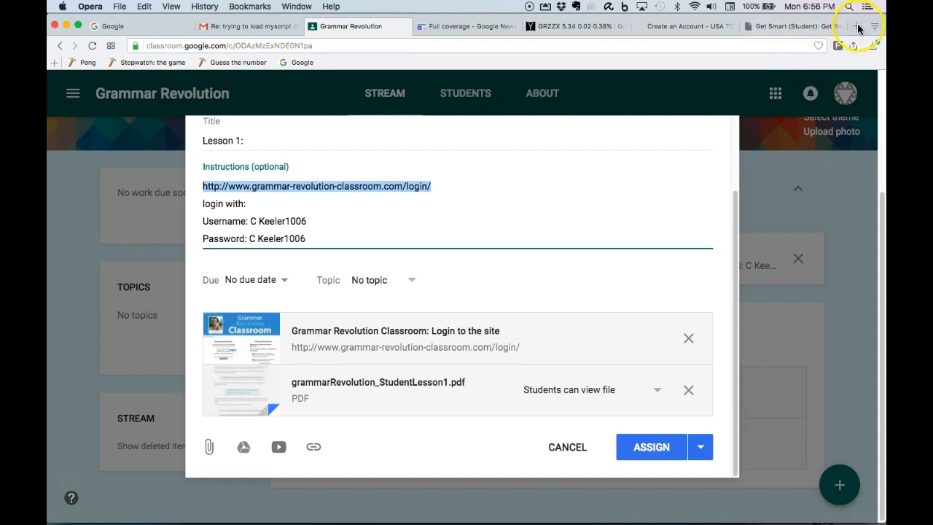
# - Load grammar-revolution-classroom.com/login in a new tab and log out the signed-in account
pyautogui.click(857, 26)
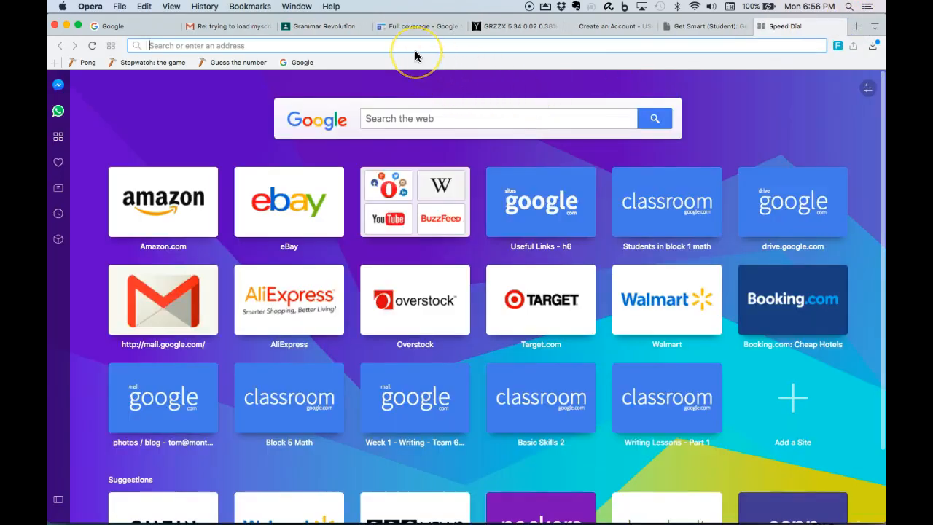
pyautogui.write('http://www.grammar-revolution-classroom.com/login/')
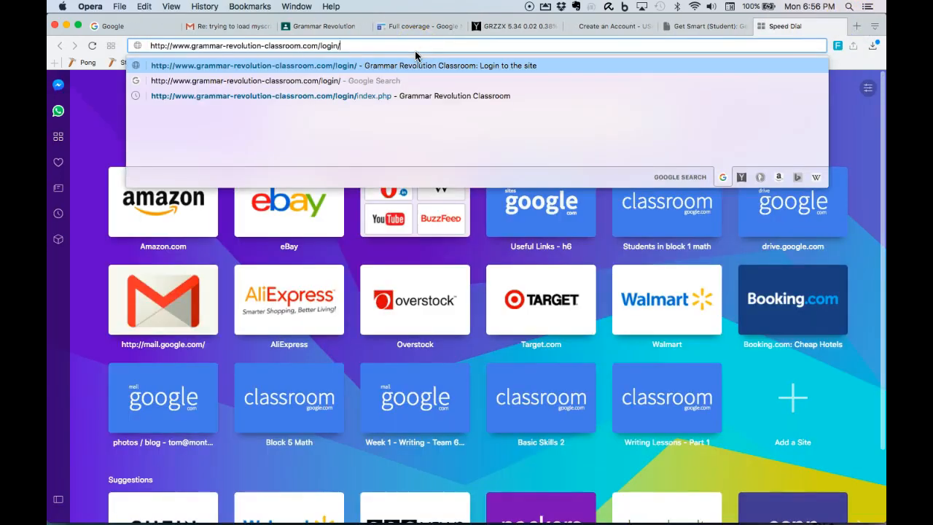
pyautogui.press('Return')
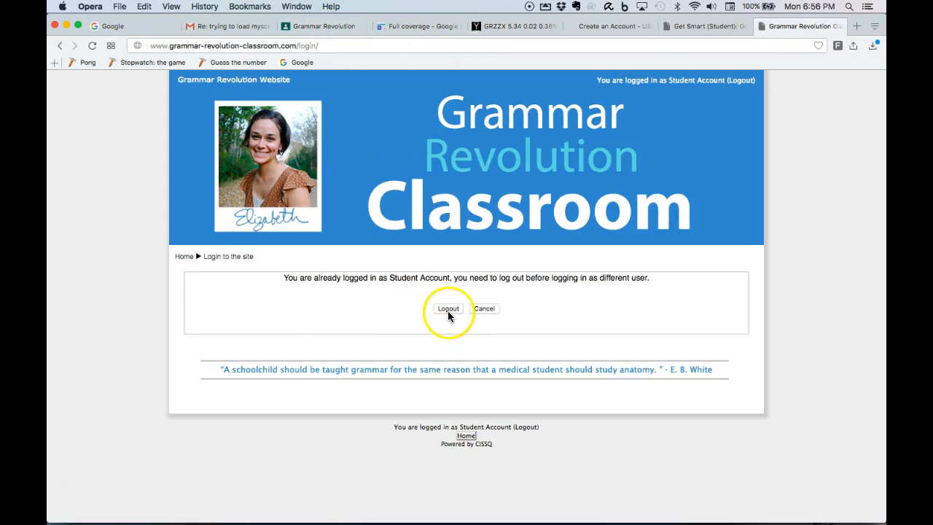
pyautogui.click(447, 309)
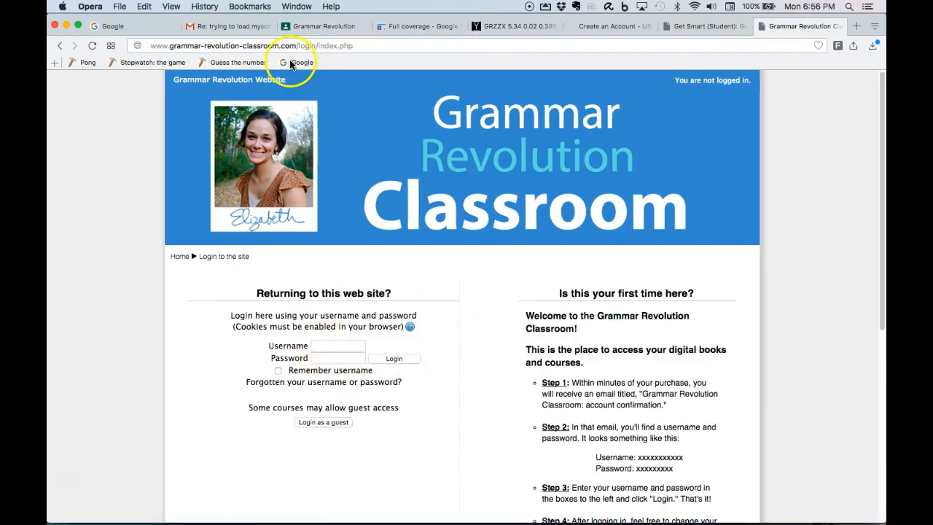
pyautogui.click(324, 26)
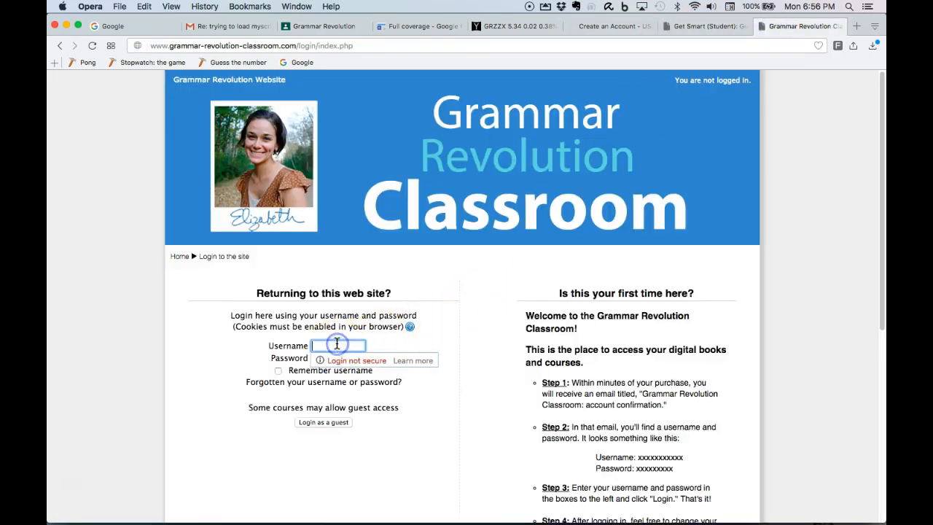
pyautogui.write('C Keeler1006')
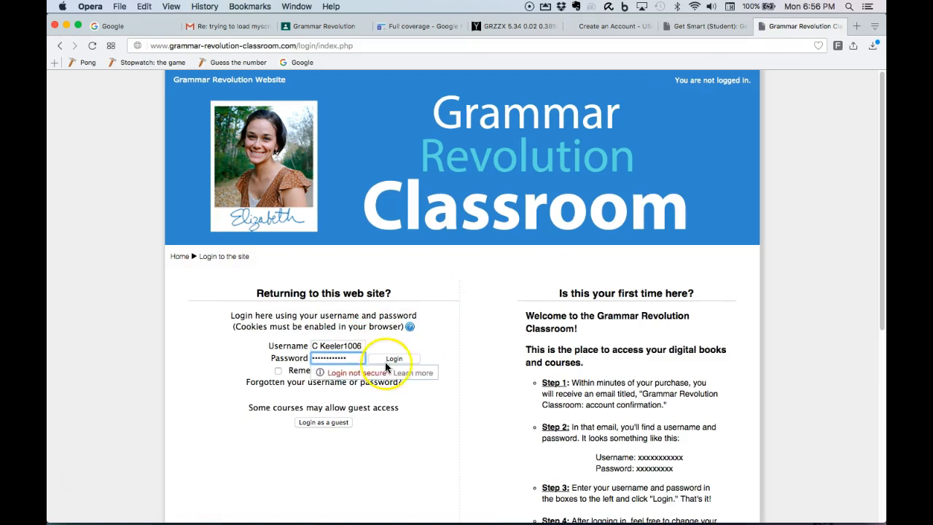
pyautogui.click(394, 358)
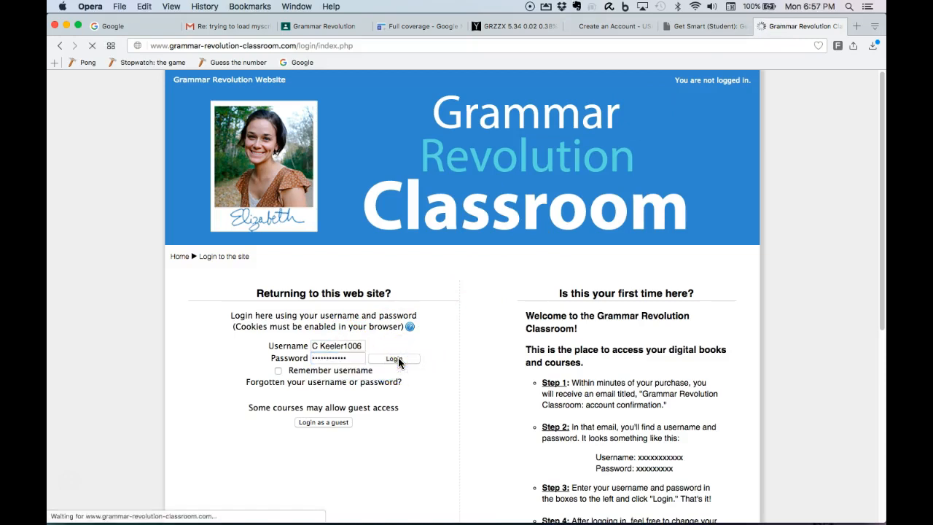
pyautogui.click(394, 359)
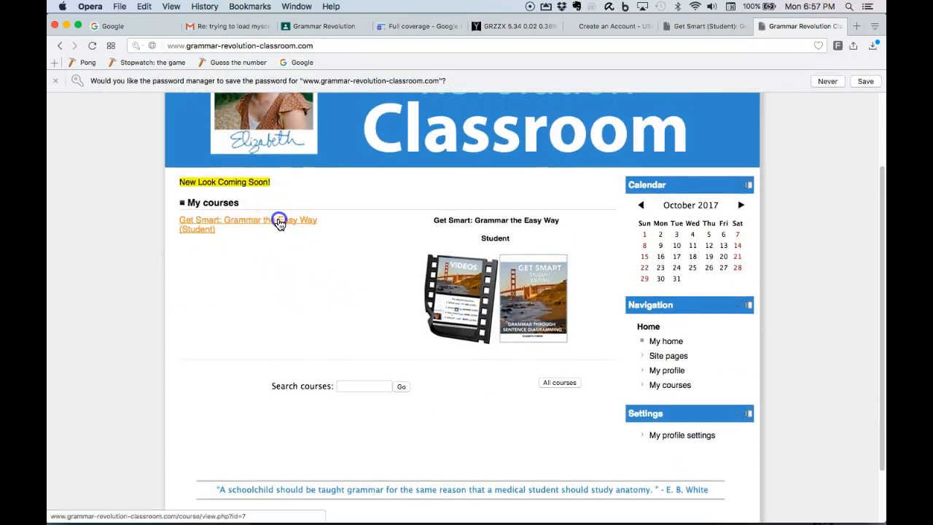
# - Enter the Get Smart (Student) course, dismiss the update pop-up, and scroll to Lesson 1
pyautogui.click(248, 219)
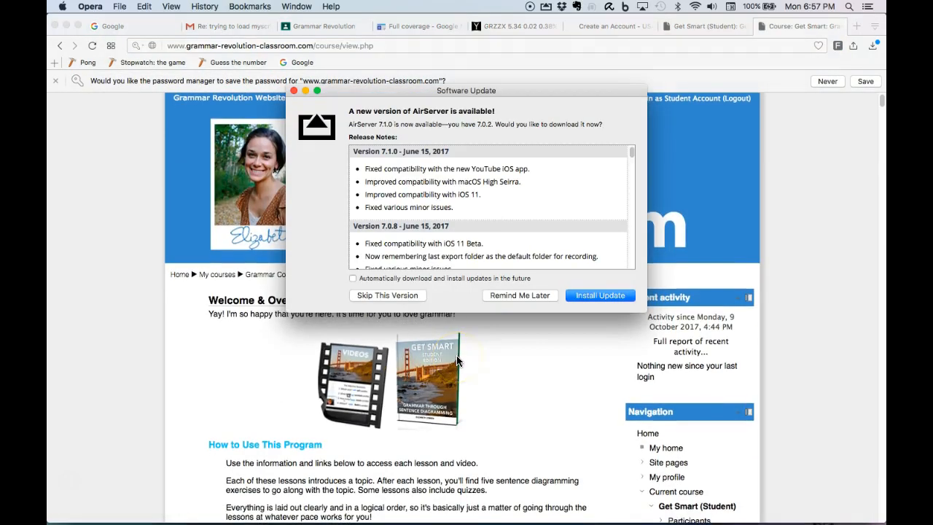
pyautogui.click(518, 294)
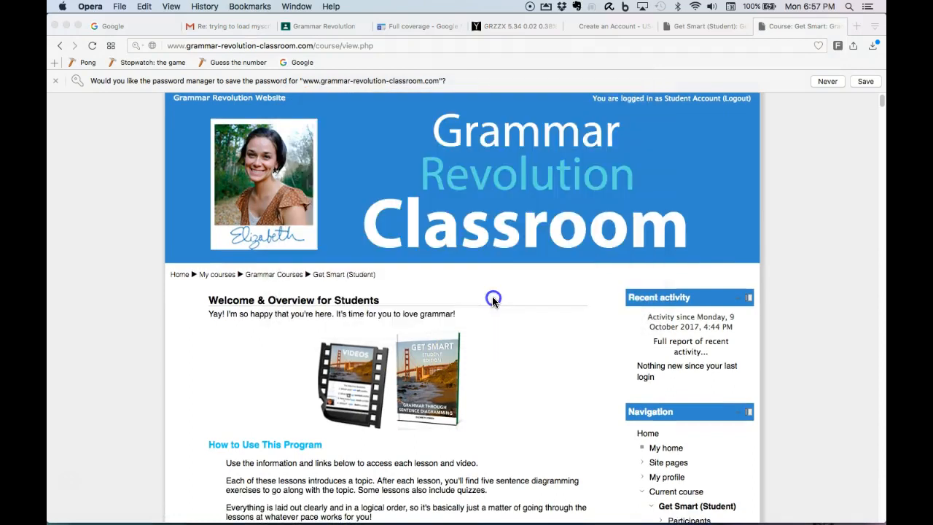
pyautogui.scroll(-3)
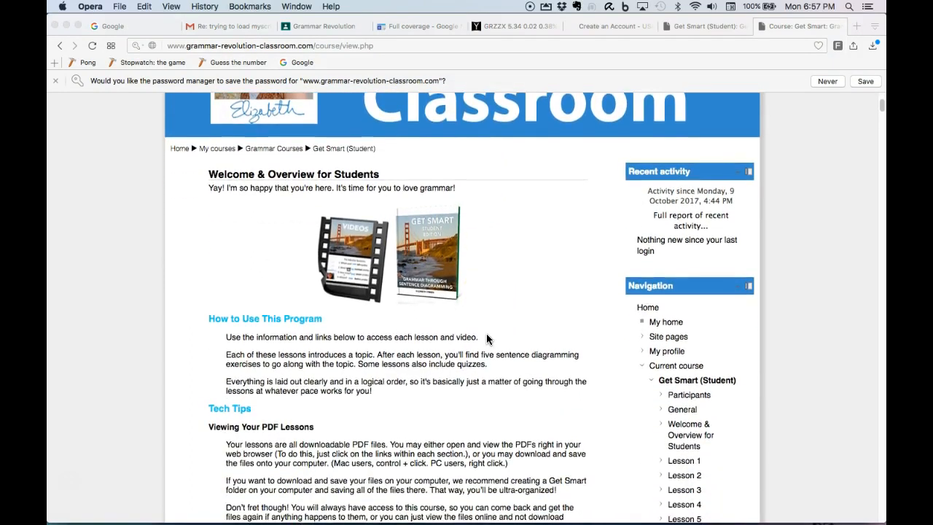
pyautogui.scroll(-3)
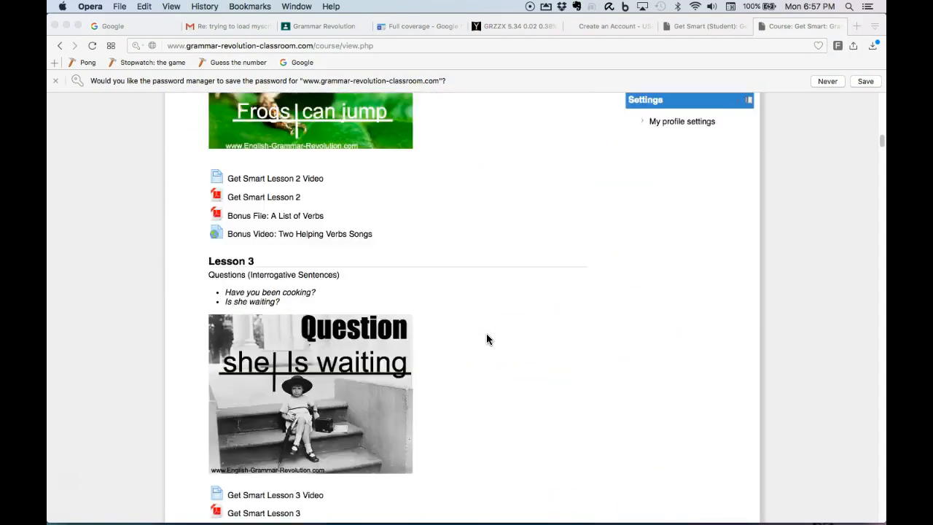
pyautogui.scroll(-3)
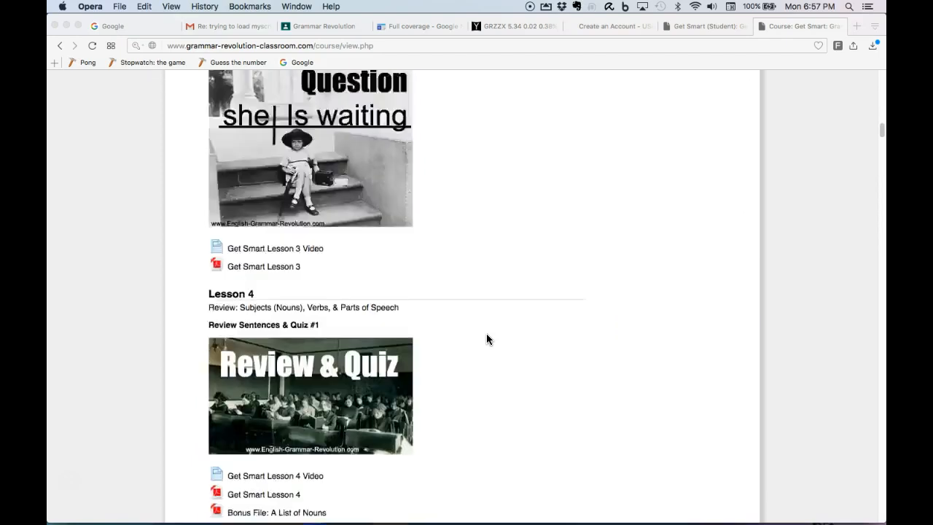
pyautogui.scroll(3)
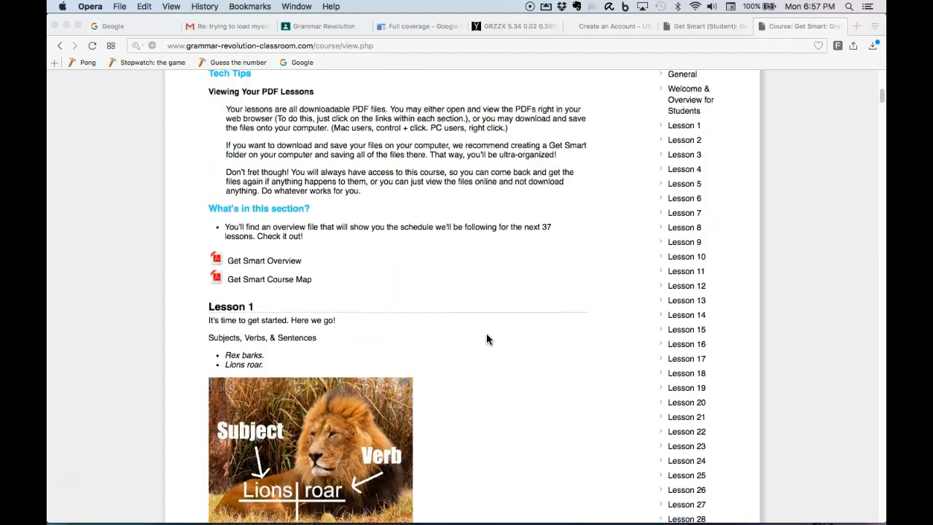
pyautogui.scroll(-3)
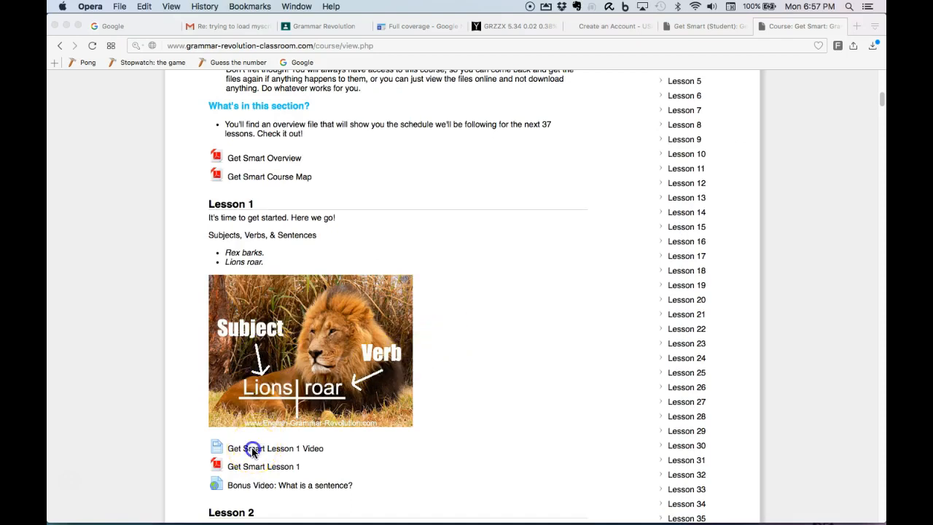
# - View the Get Smart Lesson 1 Video page and head back toward Lesson 1
pyautogui.click(274, 449)
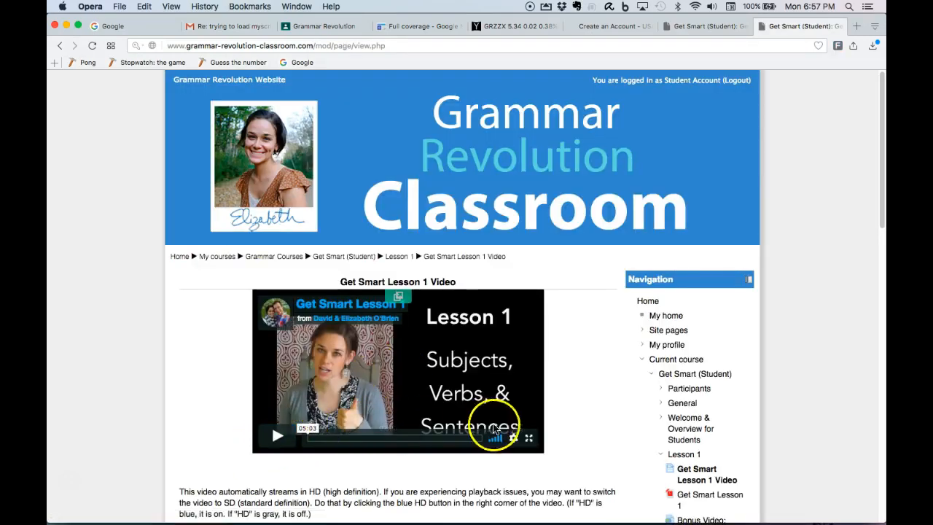
pyautogui.moveTo(408, 399)
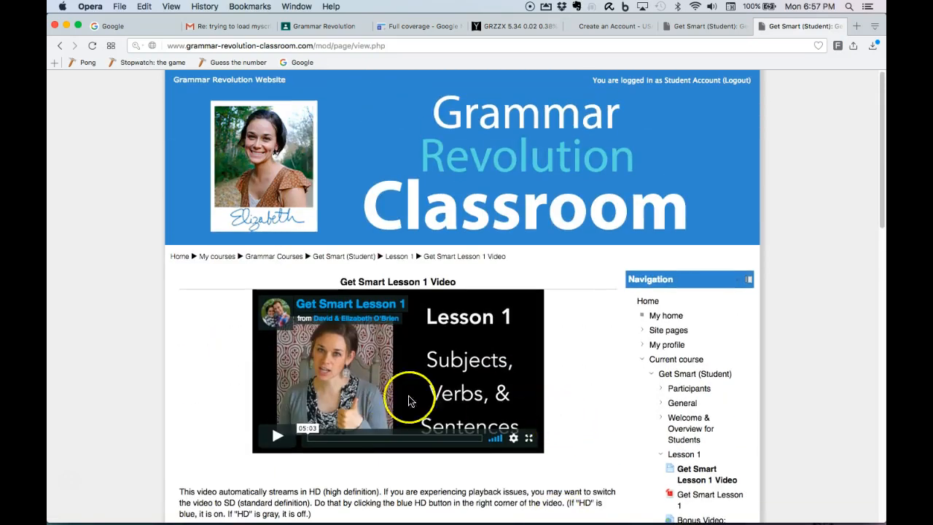
pyautogui.scroll(-3)
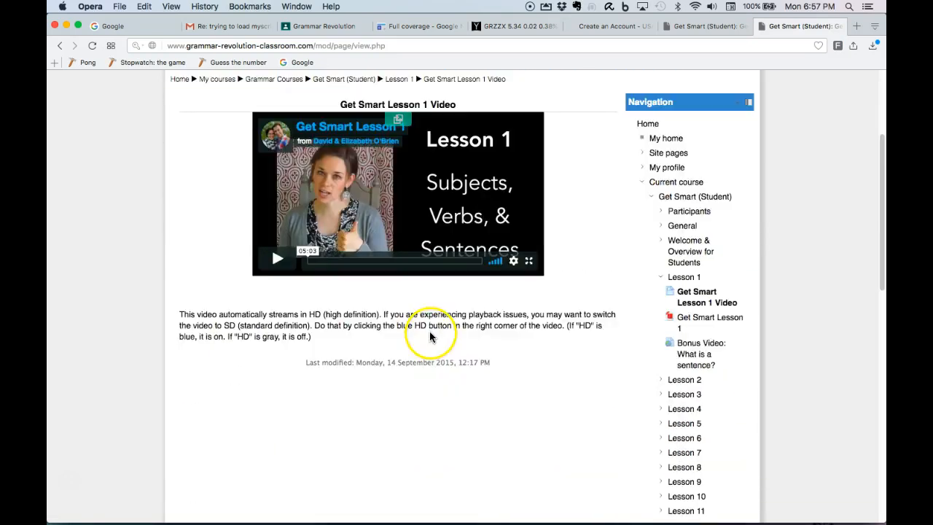
pyautogui.scroll(3)
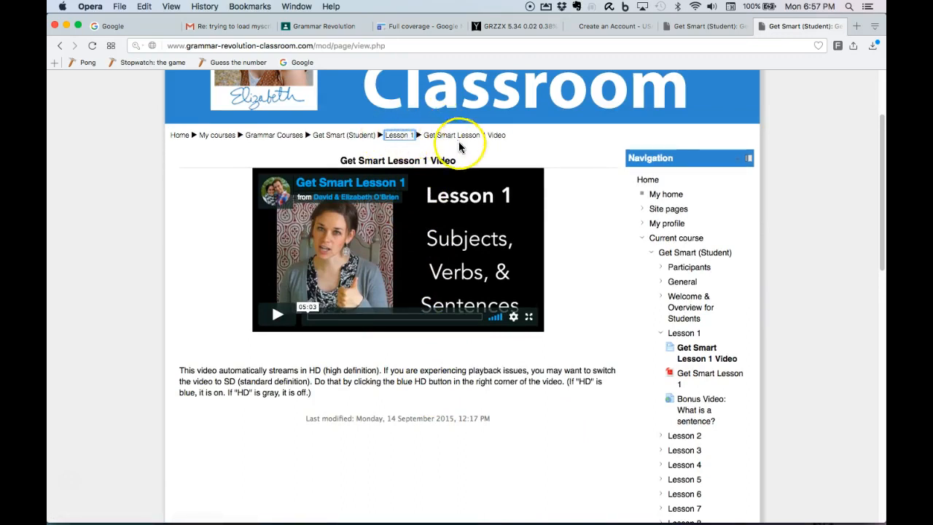
pyautogui.click(59, 45)
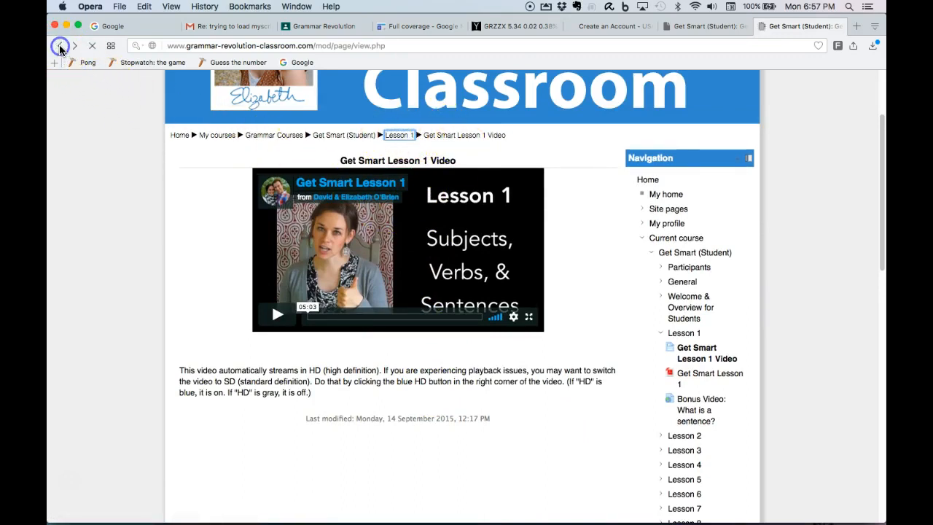
# - Back on the course page, expand Lesson 1 and view the Get Smart Lesson 1 worksheet file
pyautogui.click(60, 45)
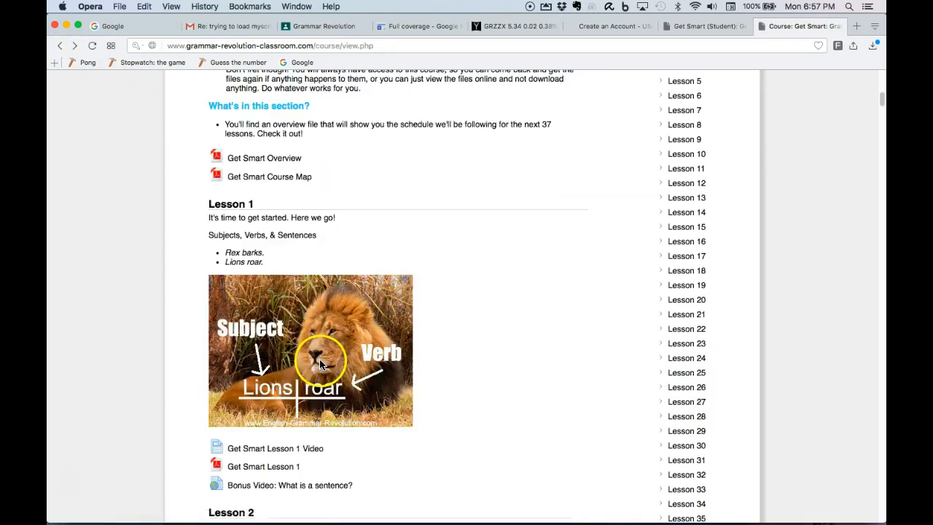
pyautogui.scroll(3)
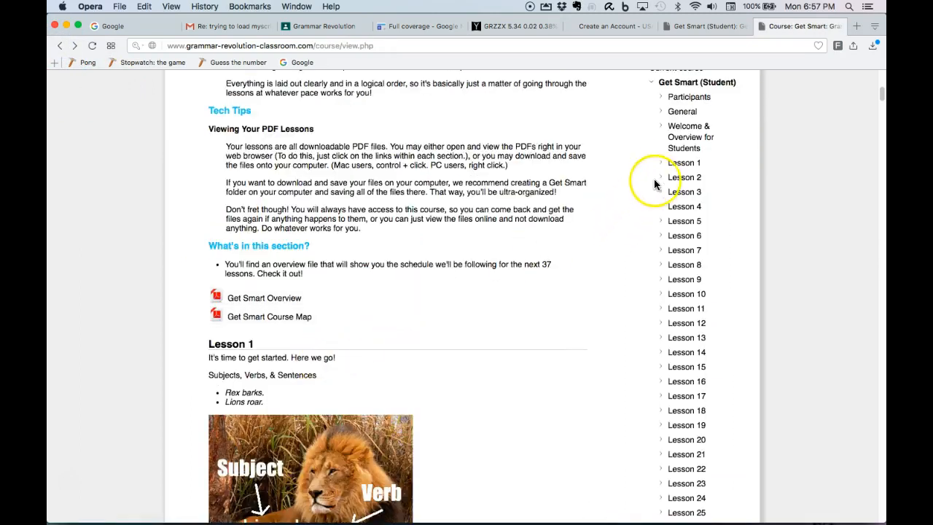
pyautogui.click(662, 163)
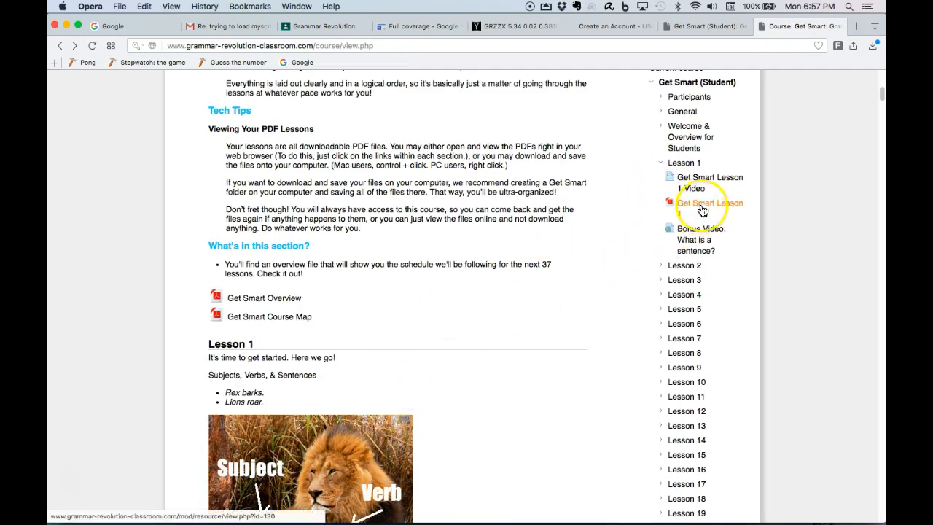
pyautogui.click(708, 203)
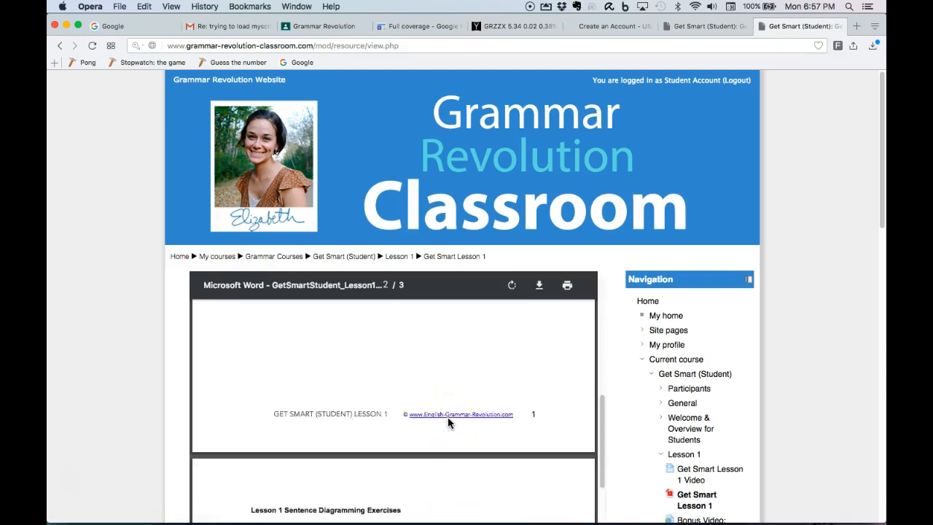
pyautogui.scroll(-3)
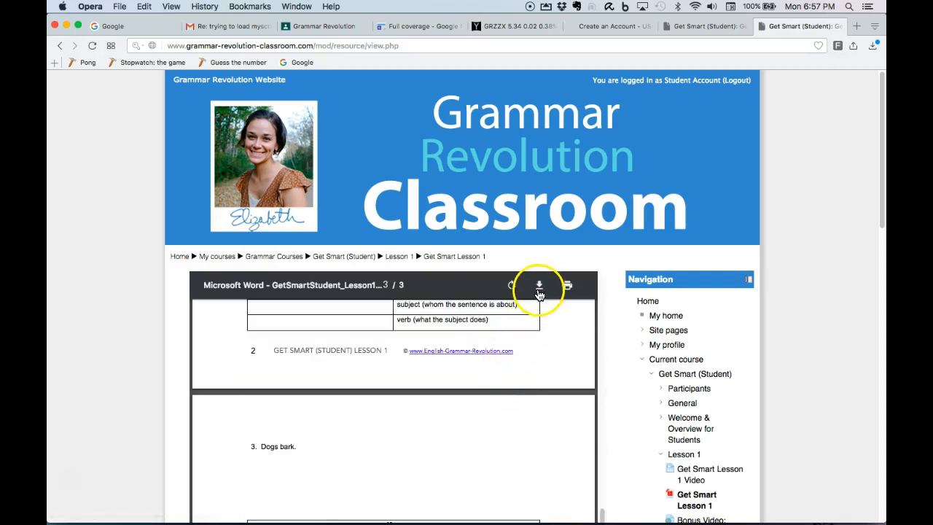
pyautogui.moveTo(524, 367)
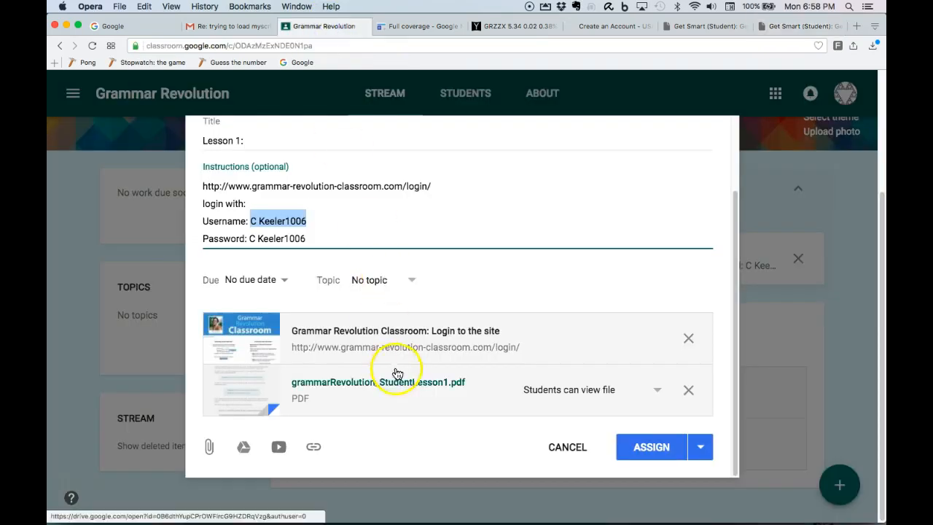
pyautogui.moveTo(385, 385)
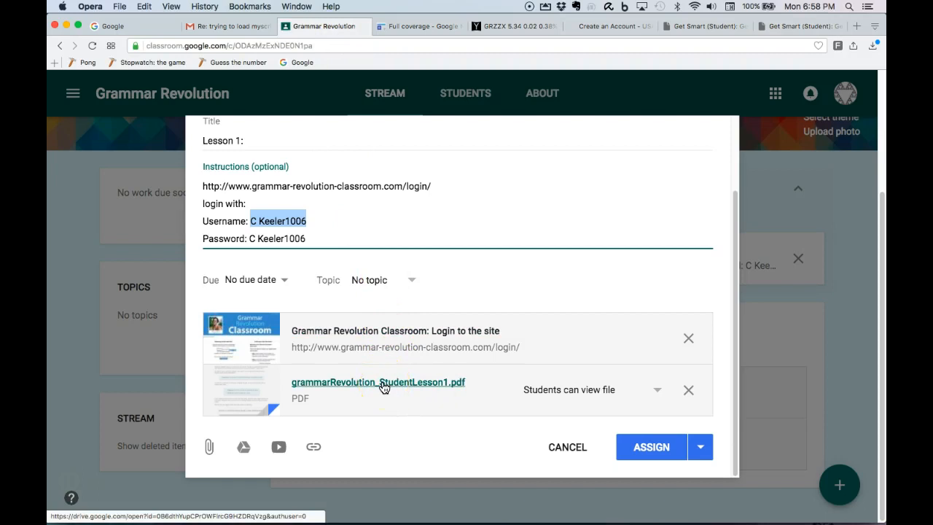
# - Preview the attached grammarRevolution_StudentLesson1.pdf from the Lesson 1 assignment
pyautogui.click(385, 382)
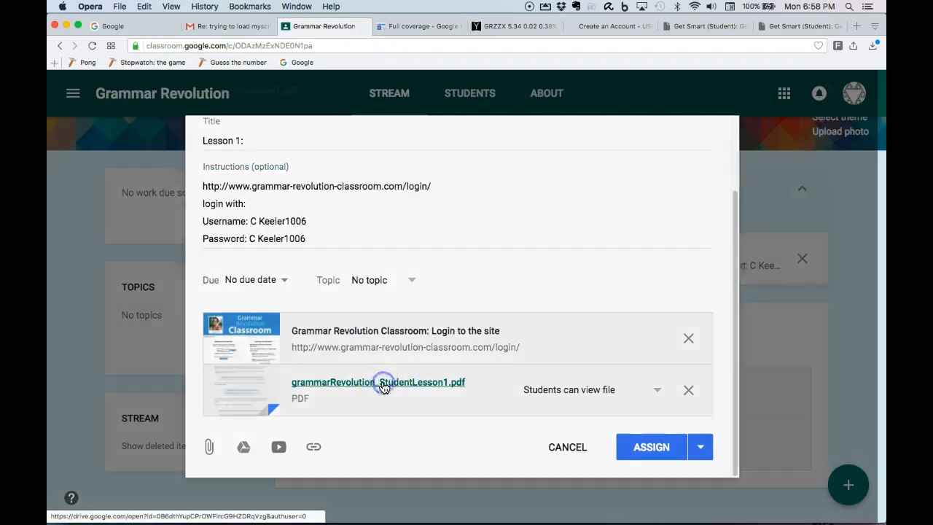
pyautogui.click(378, 382)
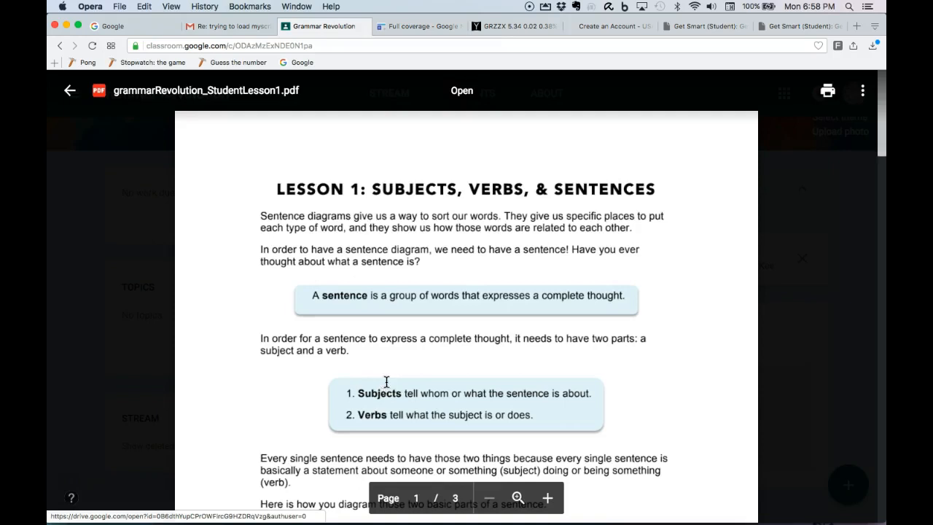
pyautogui.moveTo(159, 155)
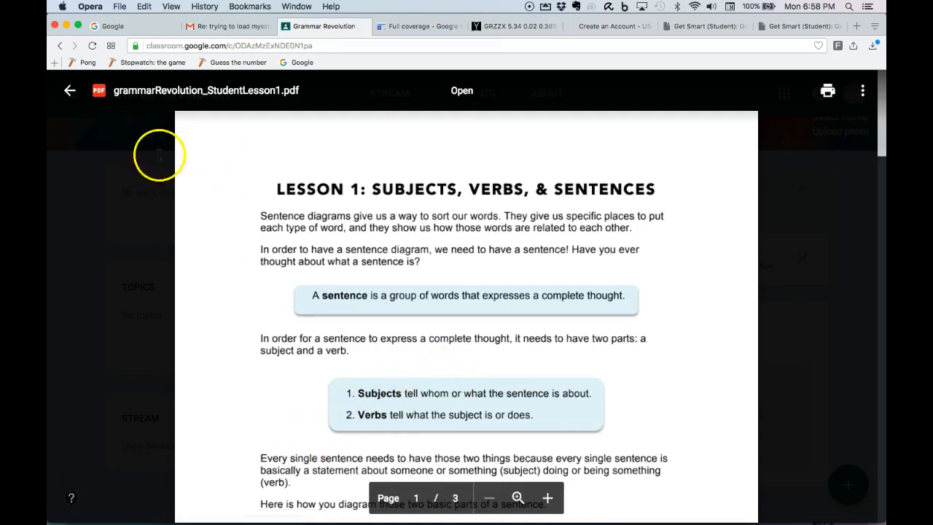
pyautogui.moveTo(124, 102)
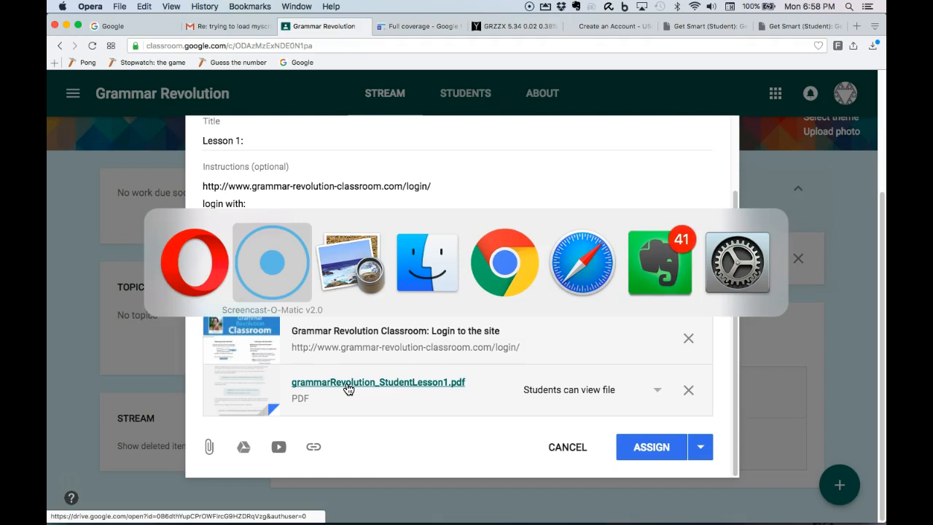
pyautogui.moveTo(350, 262)
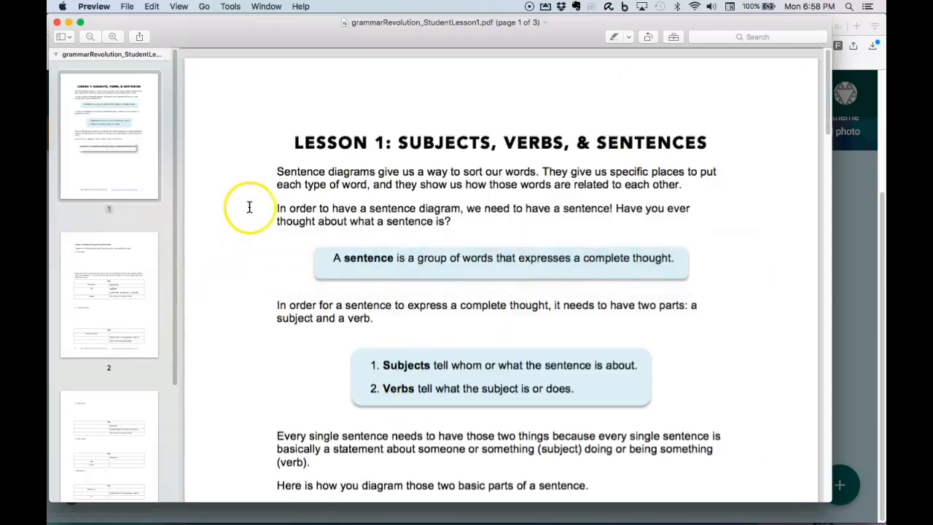
pyautogui.moveTo(336, 211)
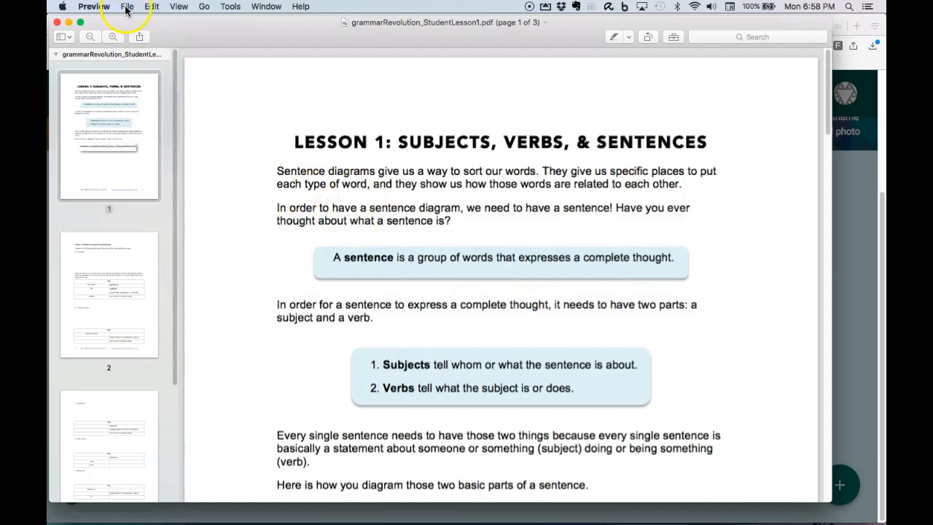
# - Duplicate the lesson PDF in Preview as 'markup grammarRevolution_StudentLesson1 copy.pdf'
pyautogui.click(94, 6)
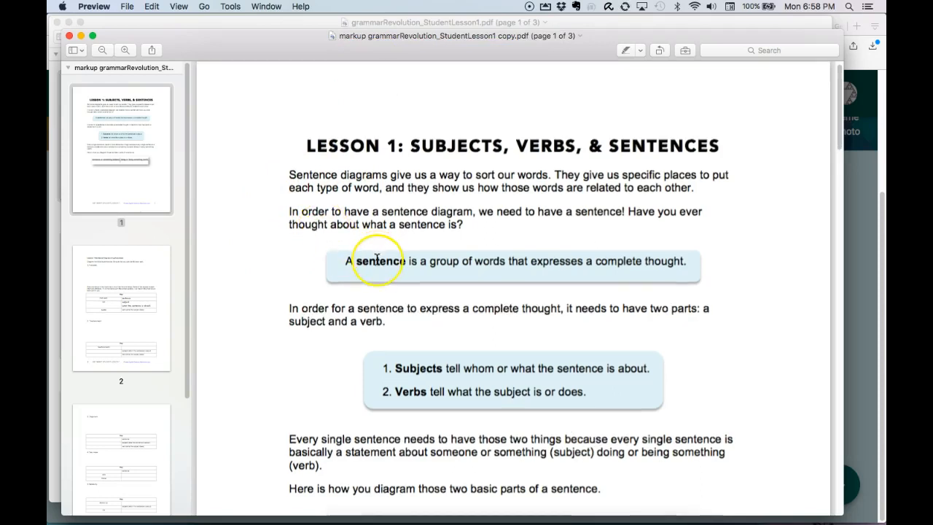
pyautogui.scroll(-3)
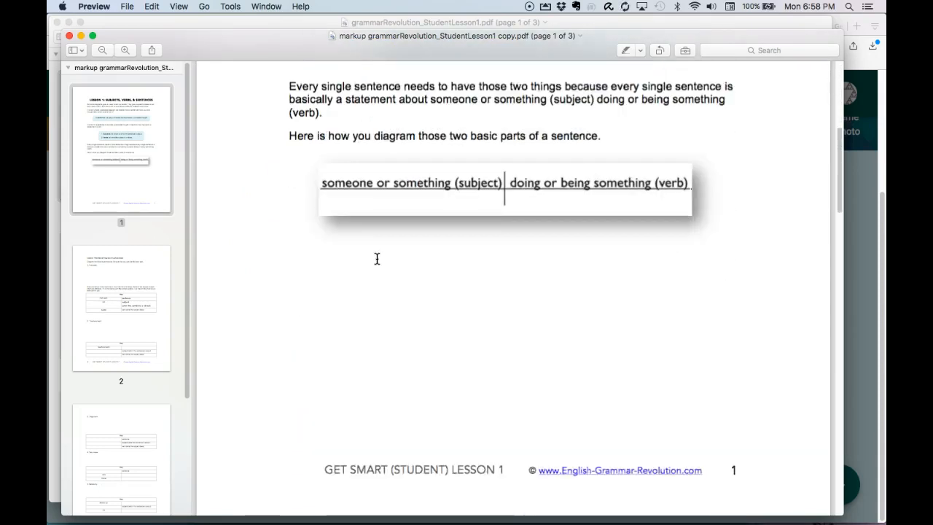
pyautogui.scroll(-3)
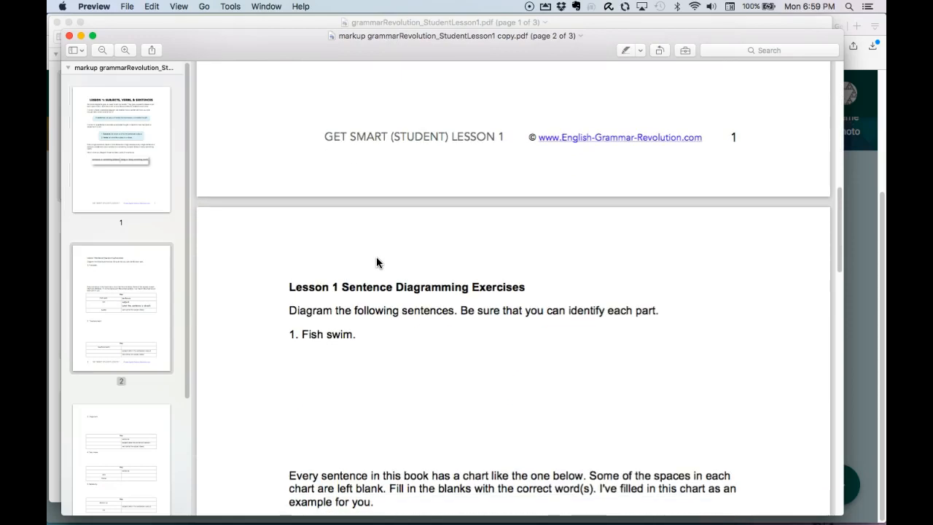
pyautogui.scroll(3)
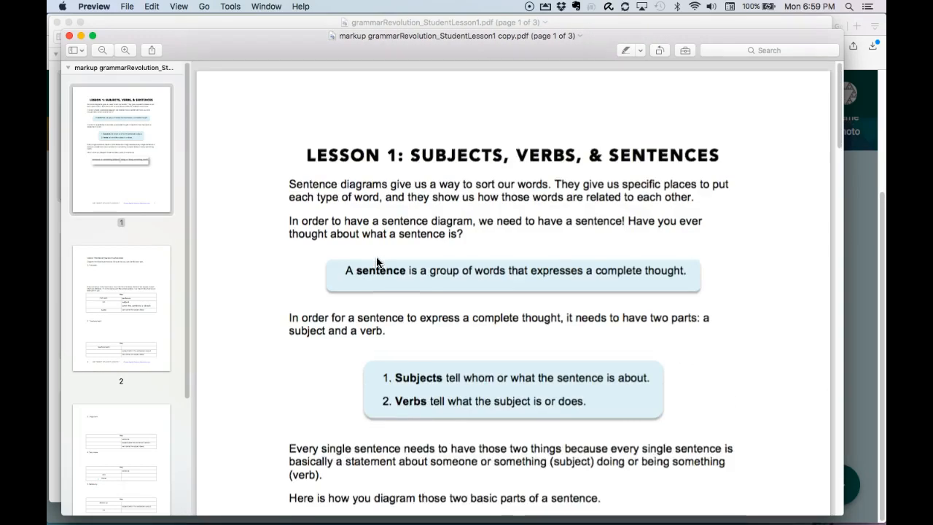
pyautogui.scroll(-3)
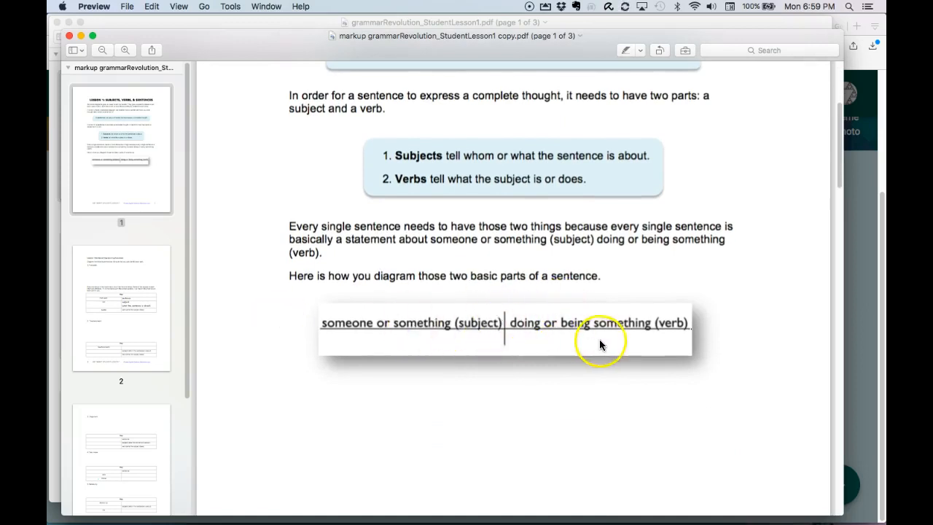
pyautogui.moveTo(408, 320)
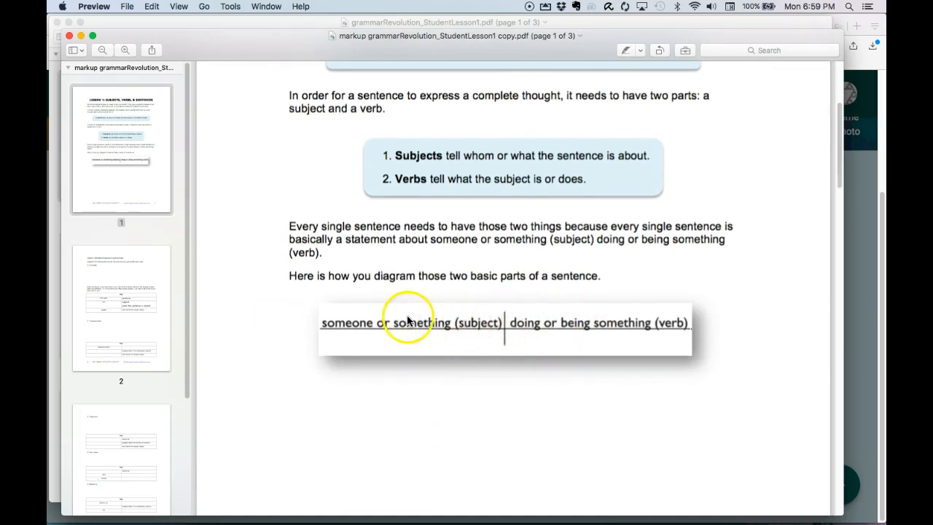
pyautogui.scroll(-3)
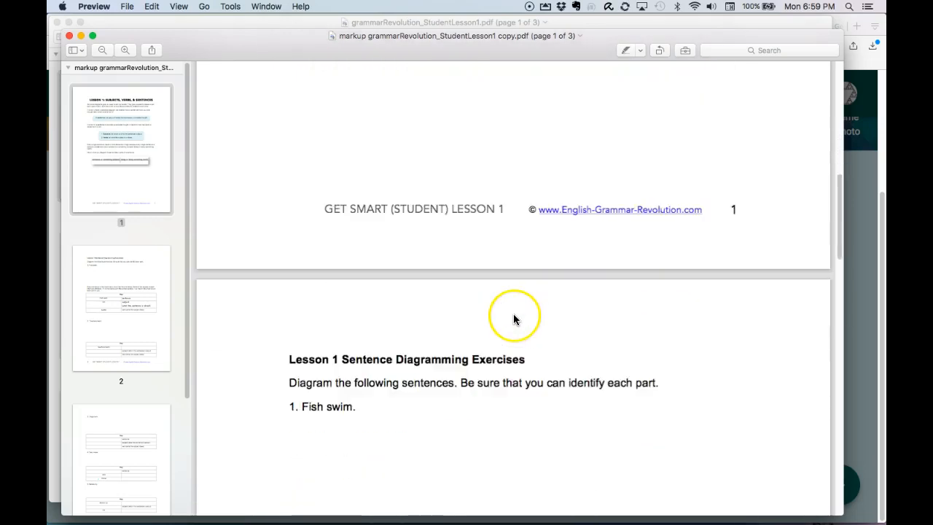
# - Select the Polygon annotation from Tools > Annotate to mark below 'Fish swim.'
pyautogui.click(230, 5)
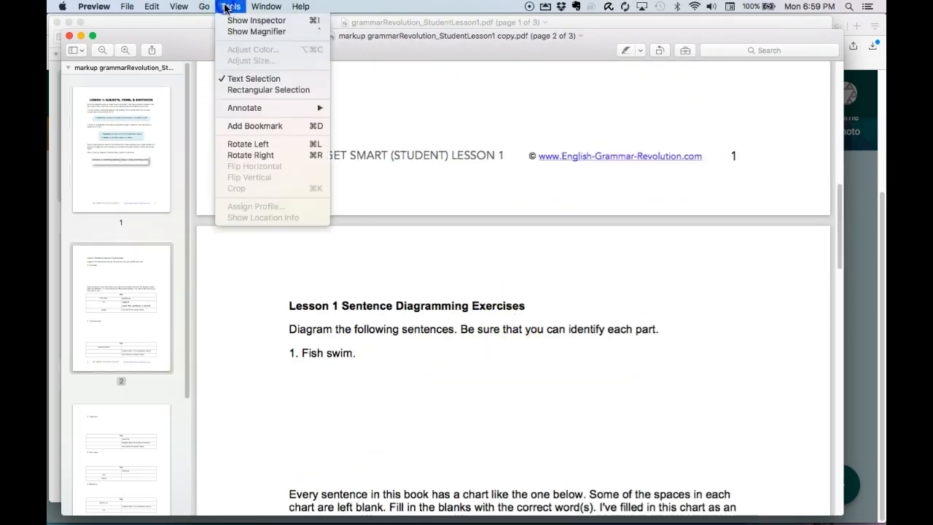
pyautogui.moveTo(245, 108)
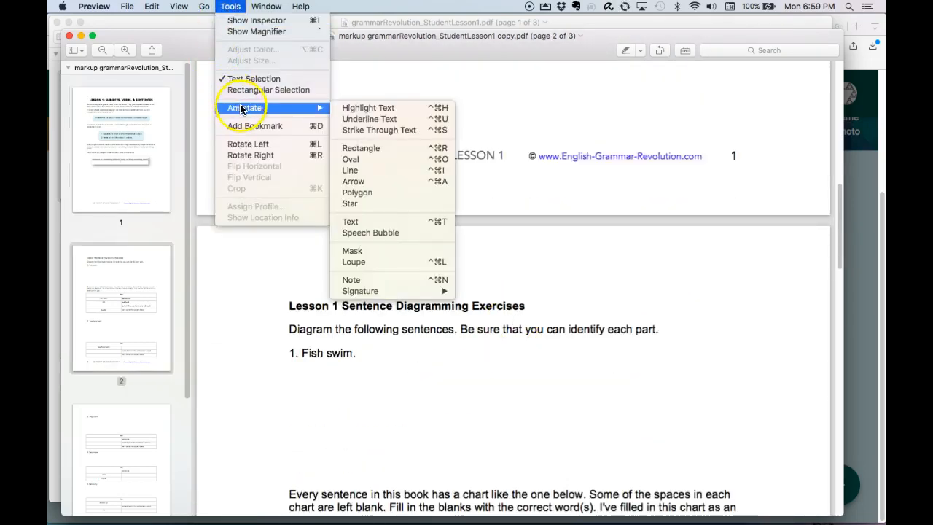
pyautogui.moveTo(379, 120)
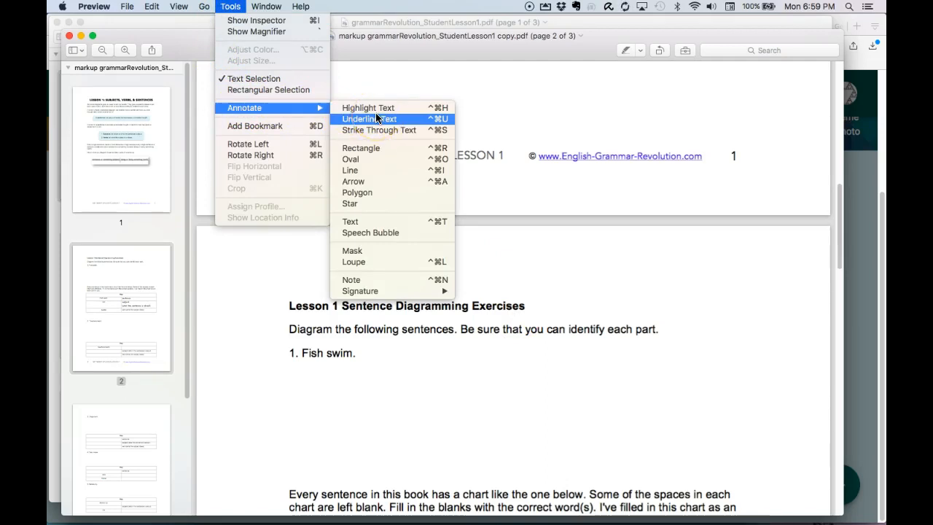
pyautogui.moveTo(357, 192)
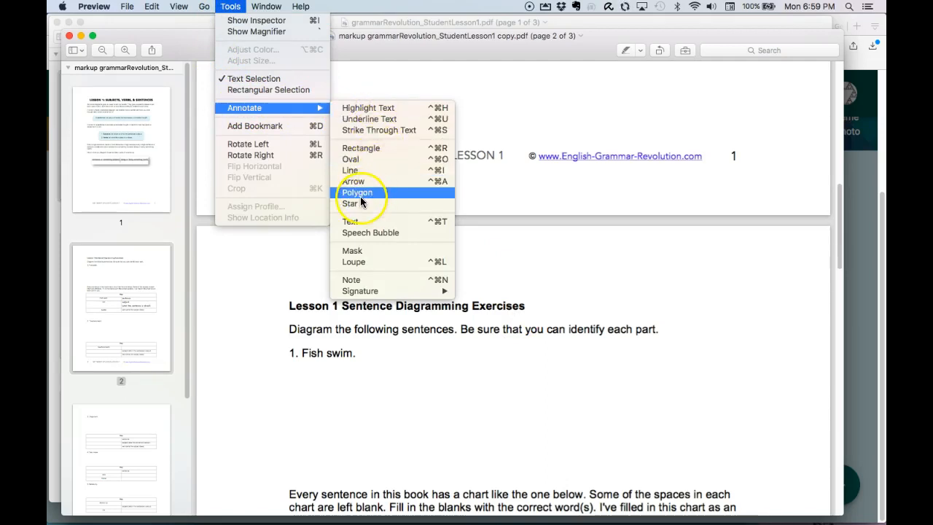
pyautogui.click(356, 193)
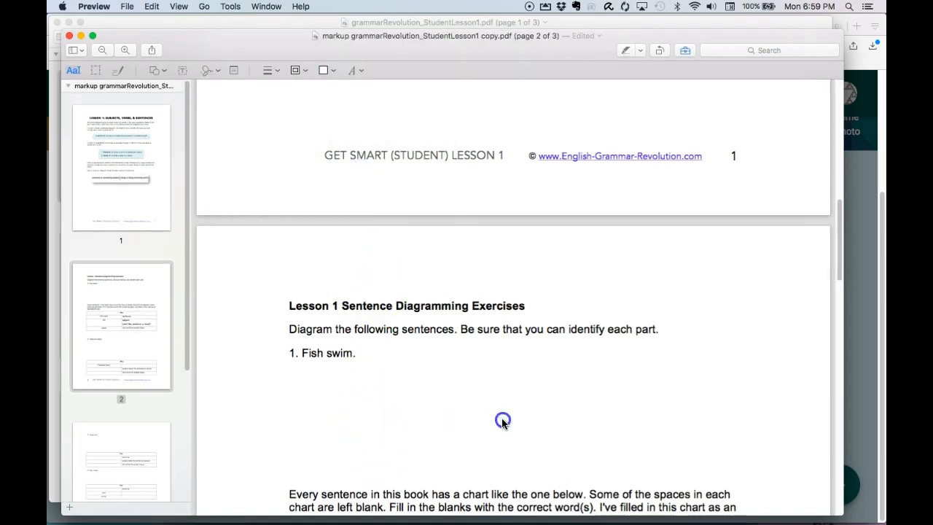
pyautogui.moveTo(408, 381)
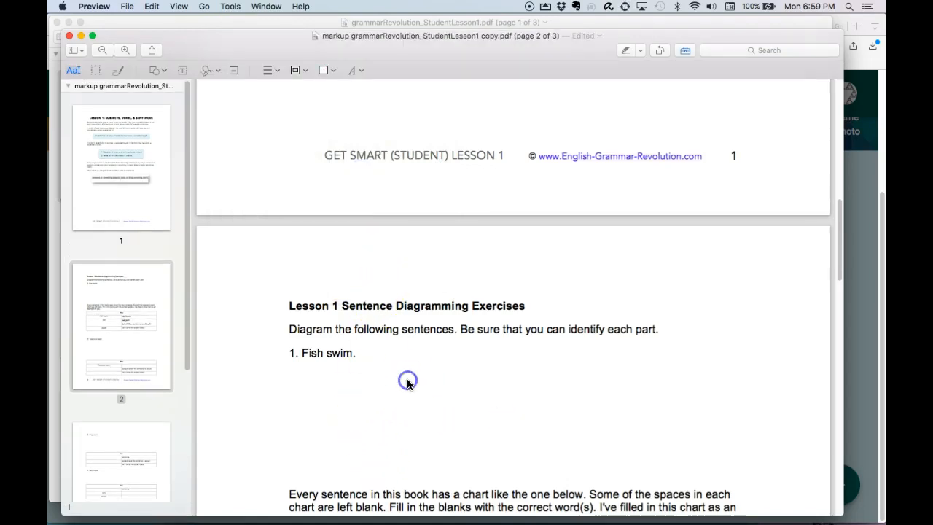
pyautogui.moveTo(314, 81)
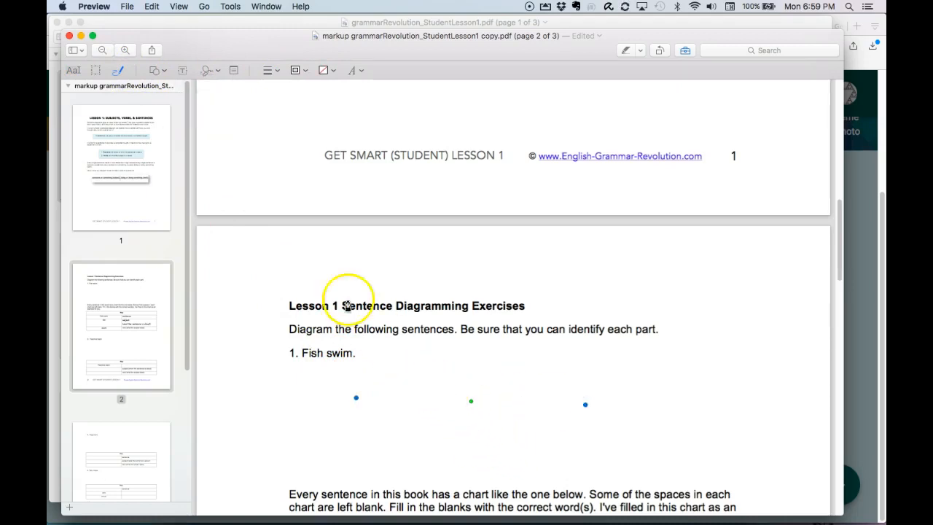
pyautogui.moveTo(437, 298)
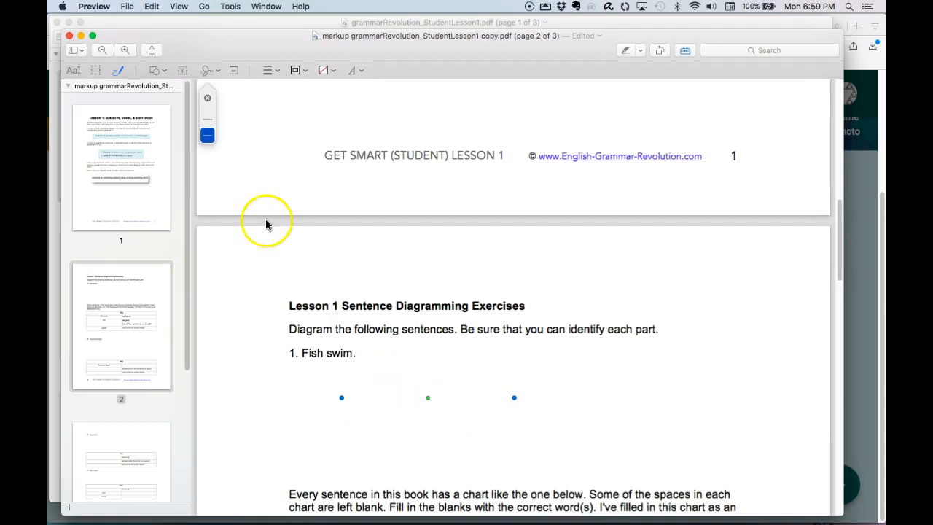
# - Dismiss the shape style popover and scroll past the Key chart to '2. Teachers teach.'
pyautogui.click(207, 70)
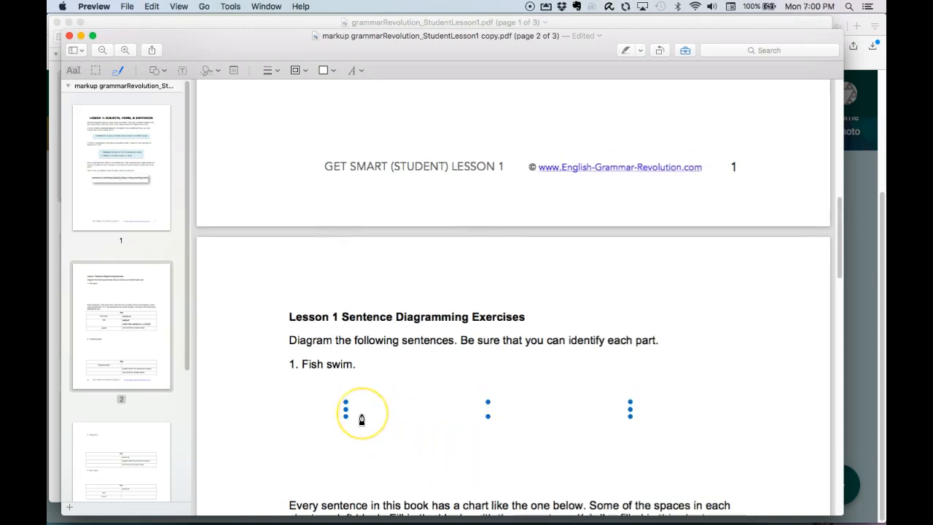
pyautogui.scroll(-3)
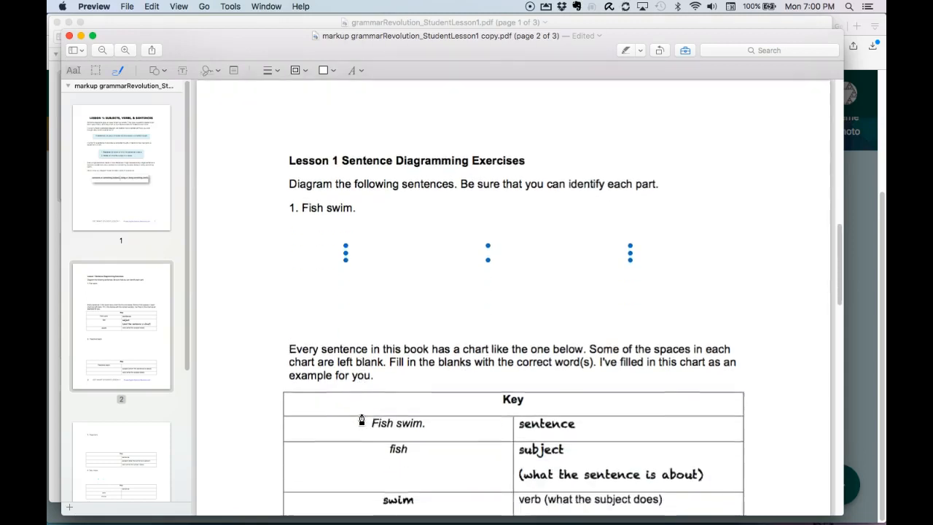
pyautogui.scroll(-3)
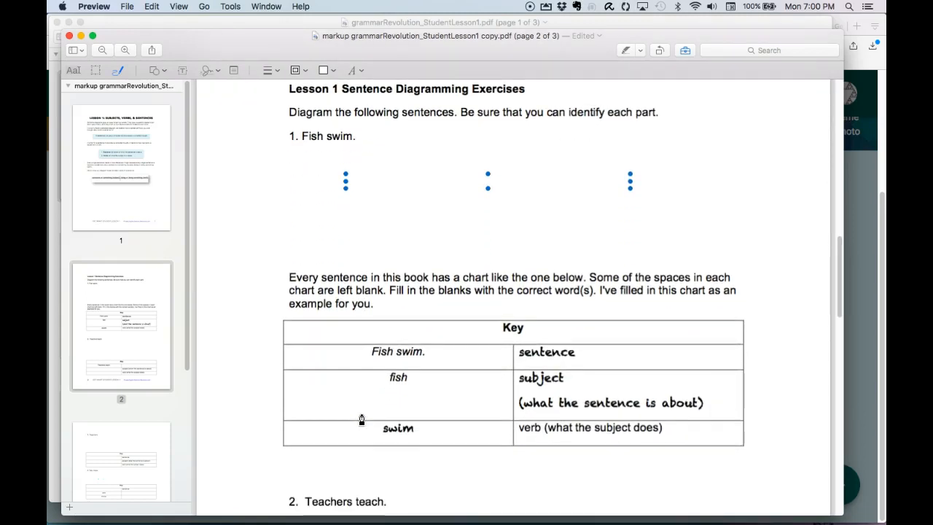
pyautogui.scroll(-3)
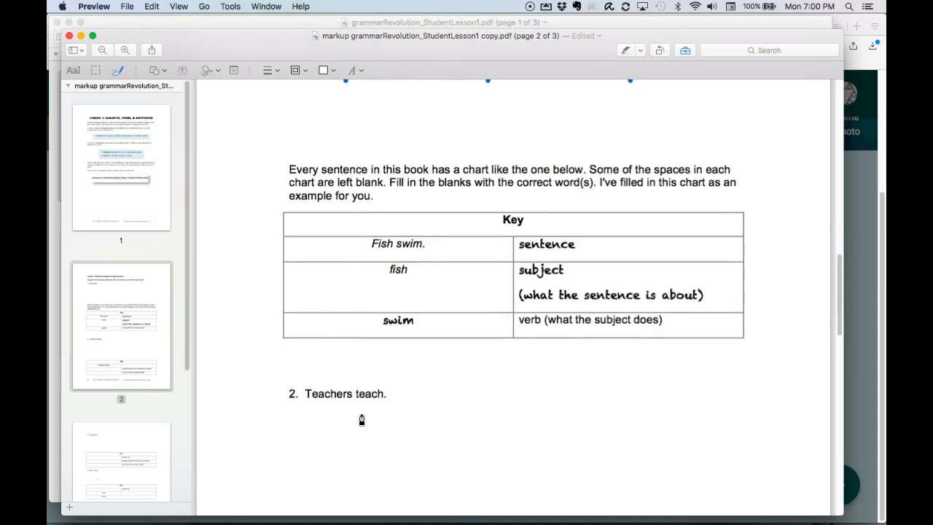
pyautogui.scroll(3)
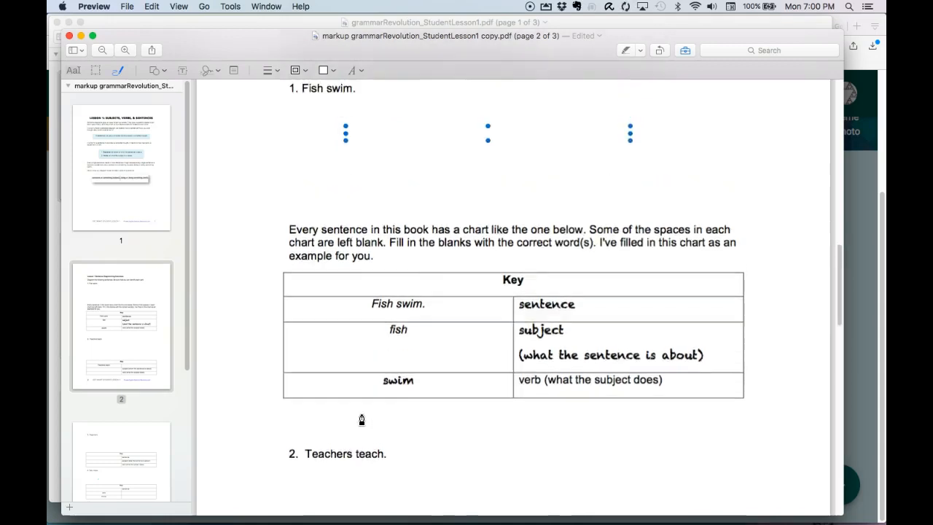